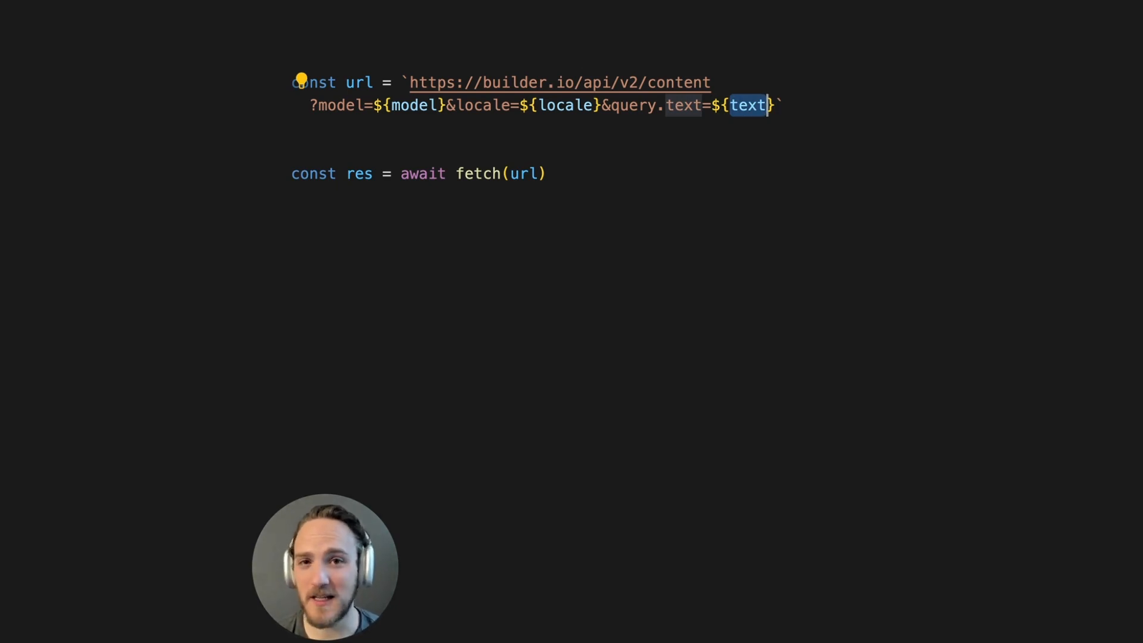
Wrap ${model}, ${locale} and ${text} in encodeURIComponent() and split the template literal across lines
type("encodeURIComponent(locale")
type("encodeURIComponent(model)")
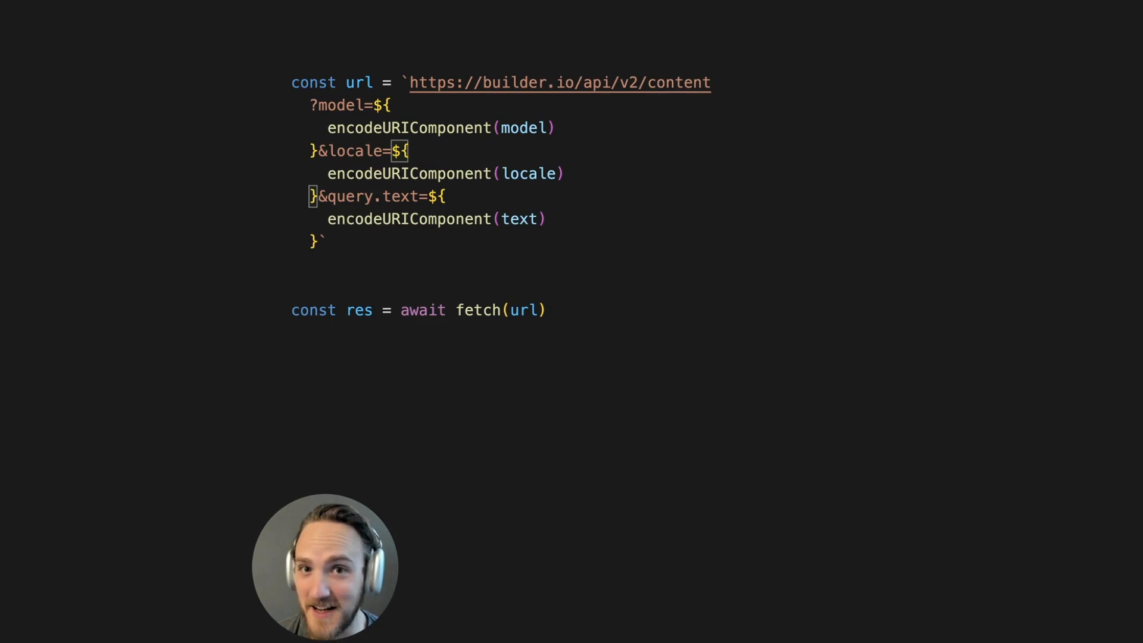
left_click_drag(327, 218, 328, 241)
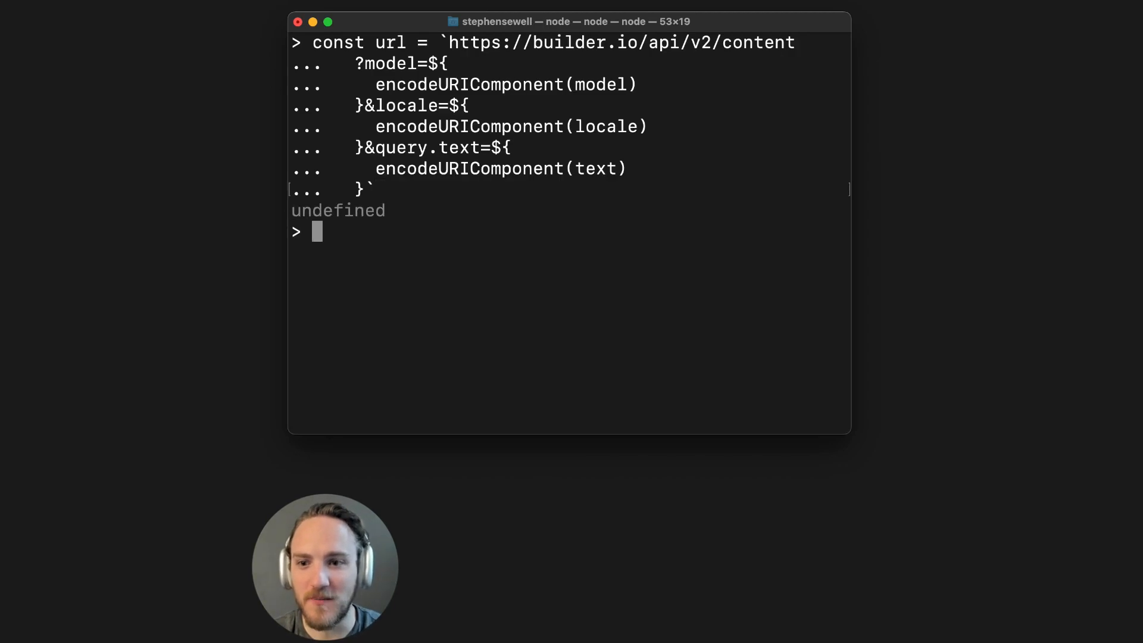
Evaluate url in the Node REPL, then reduce it to the quoted base builder.io content URL
type("url)")
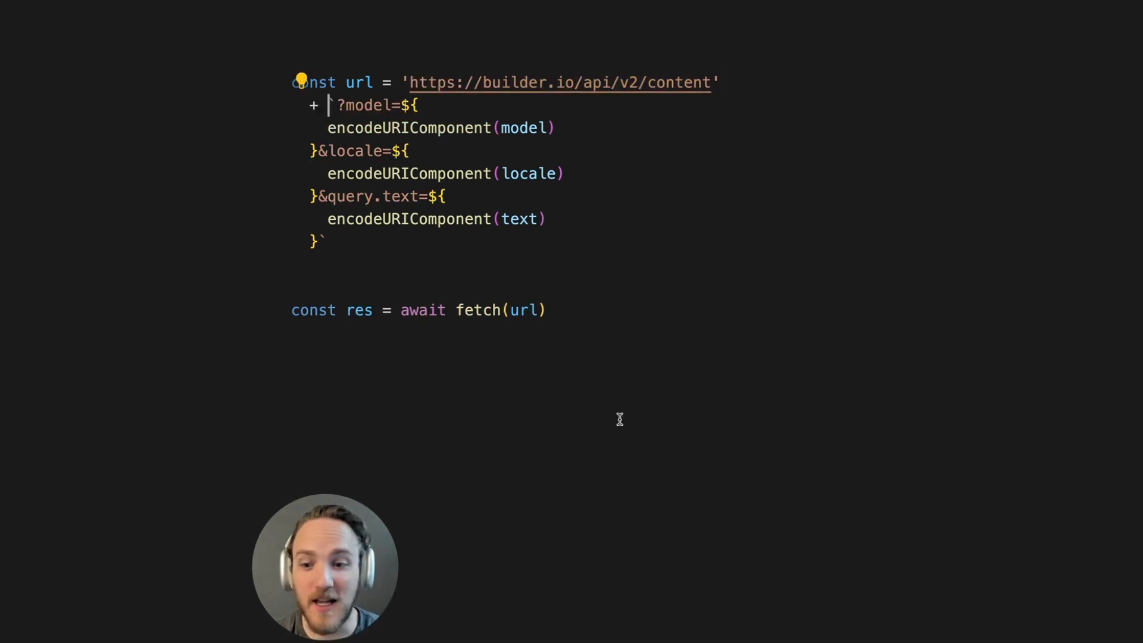
type("`")
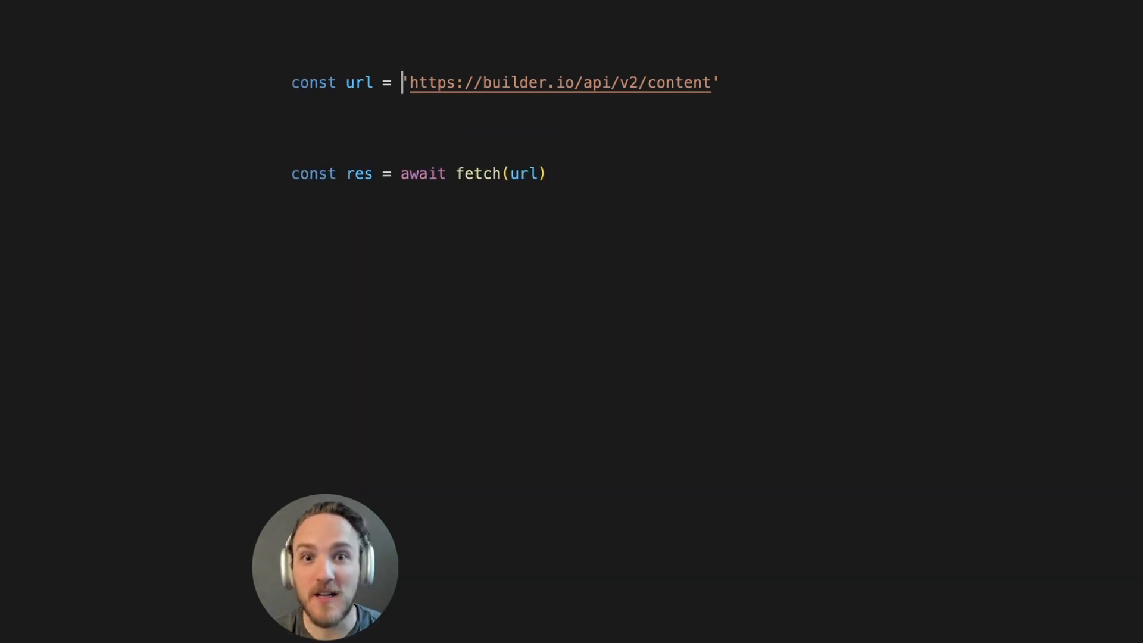
Wrap the base URL in new URL() and add searchParams.set calls for 'model', 'locale' and 'text'
type("new URL(")
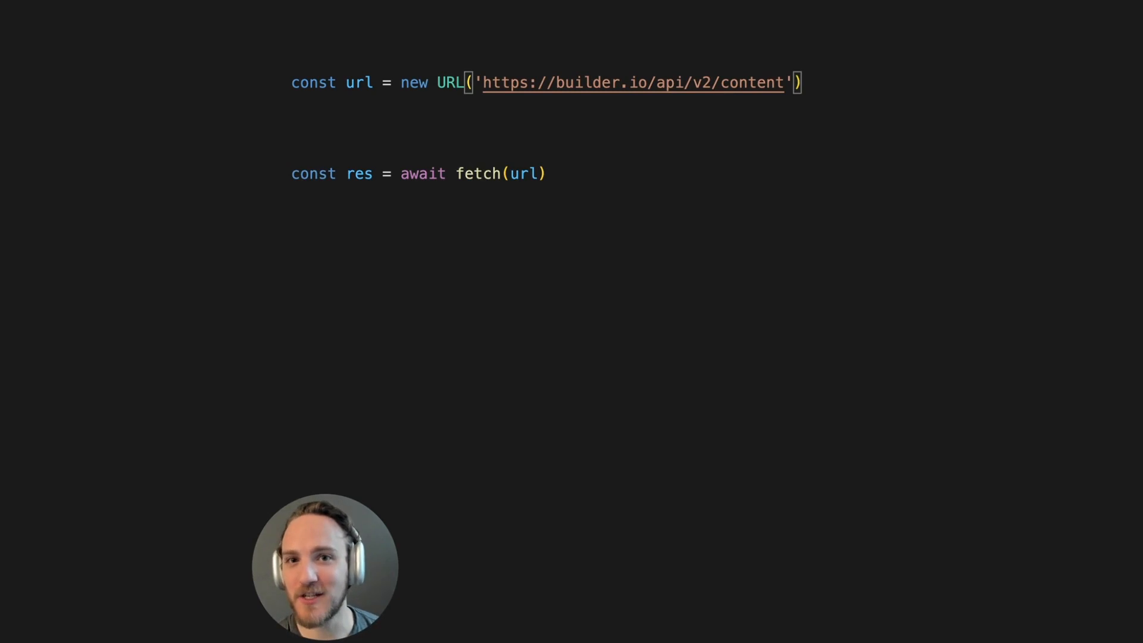
type("url.searchParams.set('model', model)")
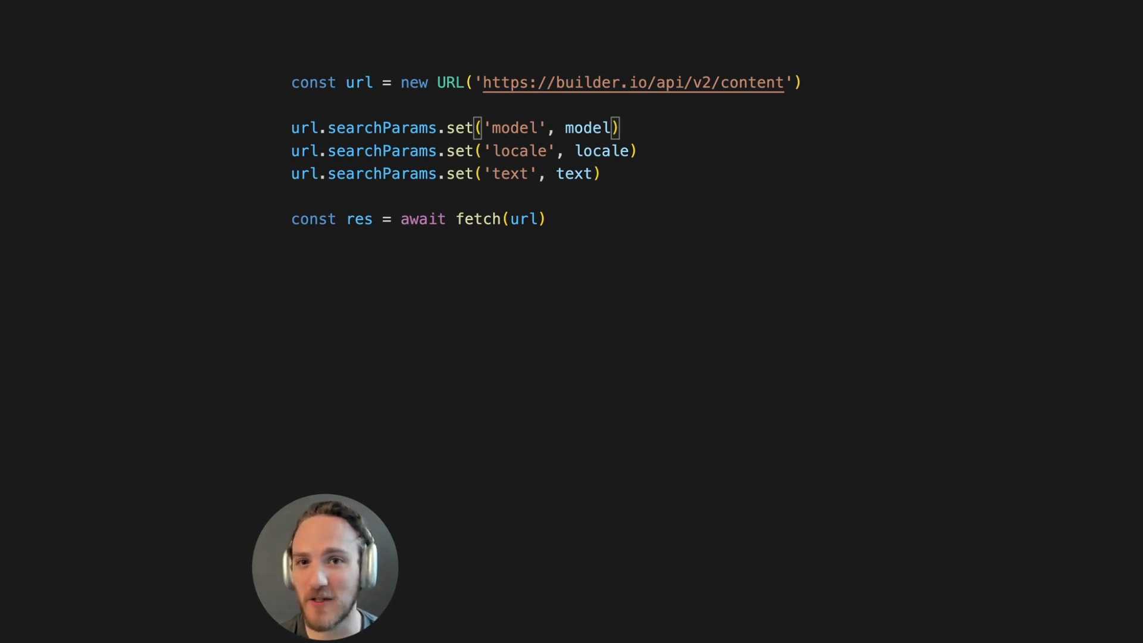
Complete url.toString, then write currentUrl = new URL(location.href) reading searchParams.get('search')
type("url.str")
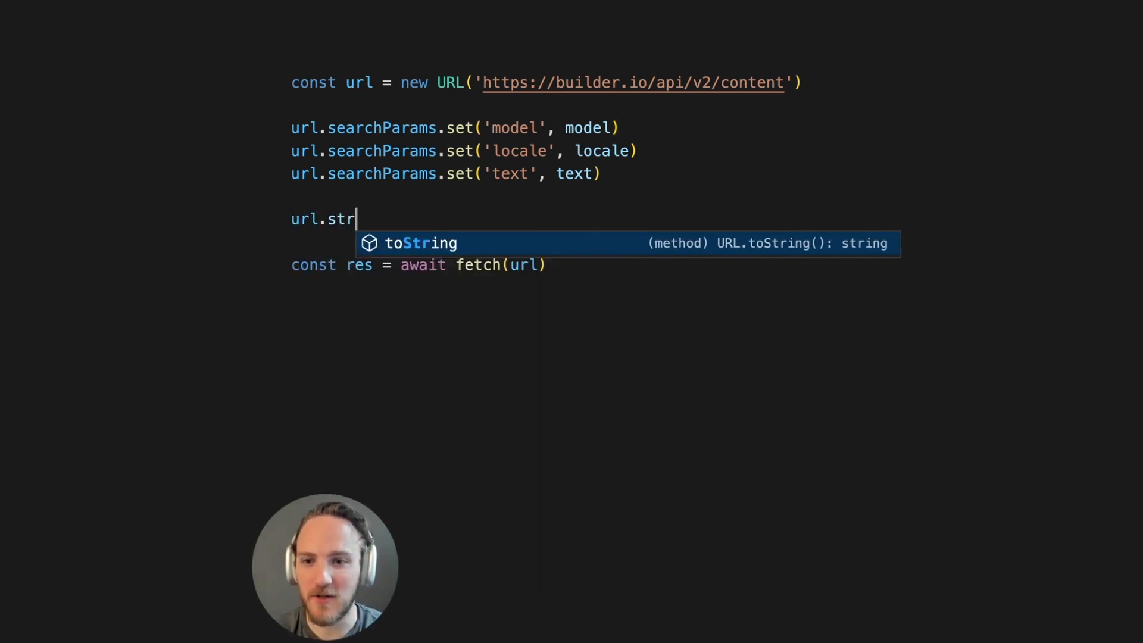
key("Tab")
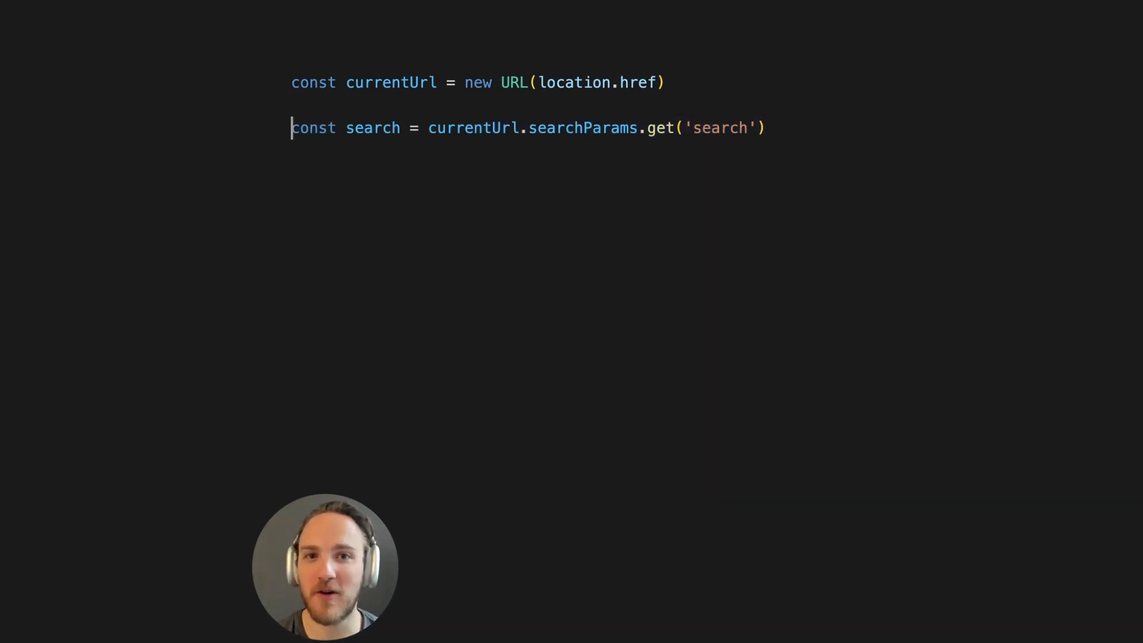
Set 'search' to 'New search text' and assign currentUrl.toString() to location.href
type("currentUrl.searchParams.set('search', 'New search text')")
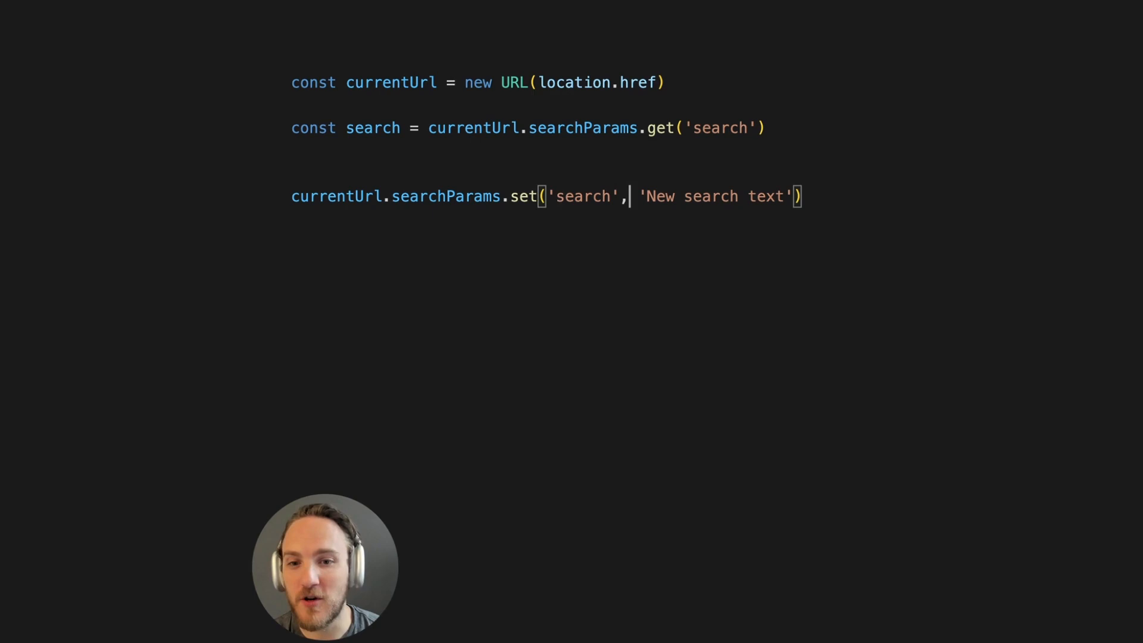
type("location.href = currentUrl.toString()")
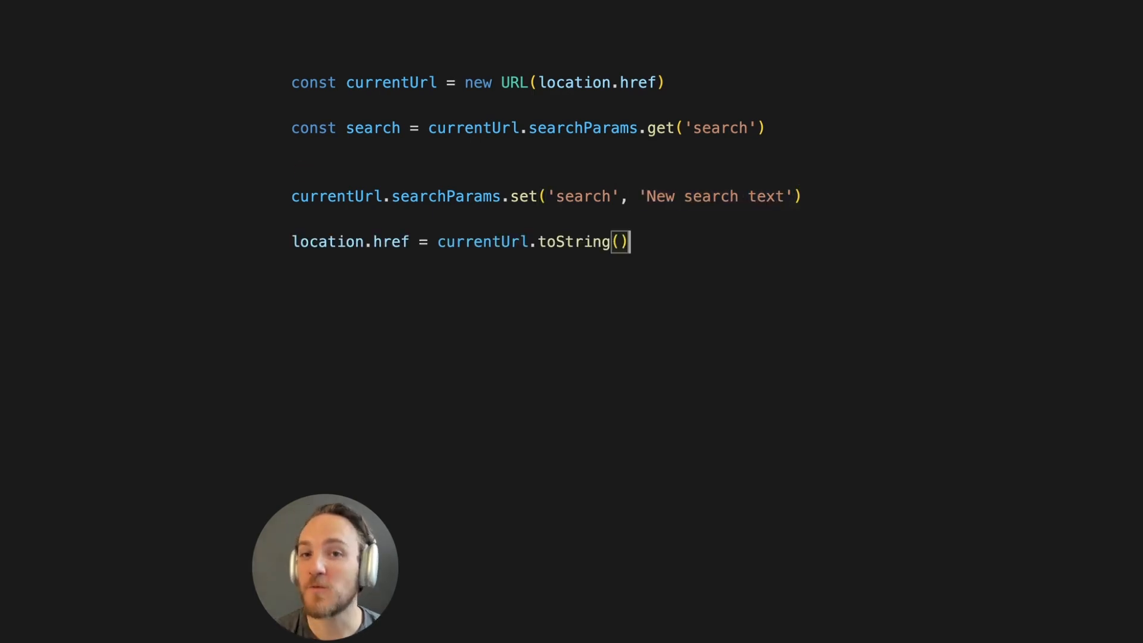